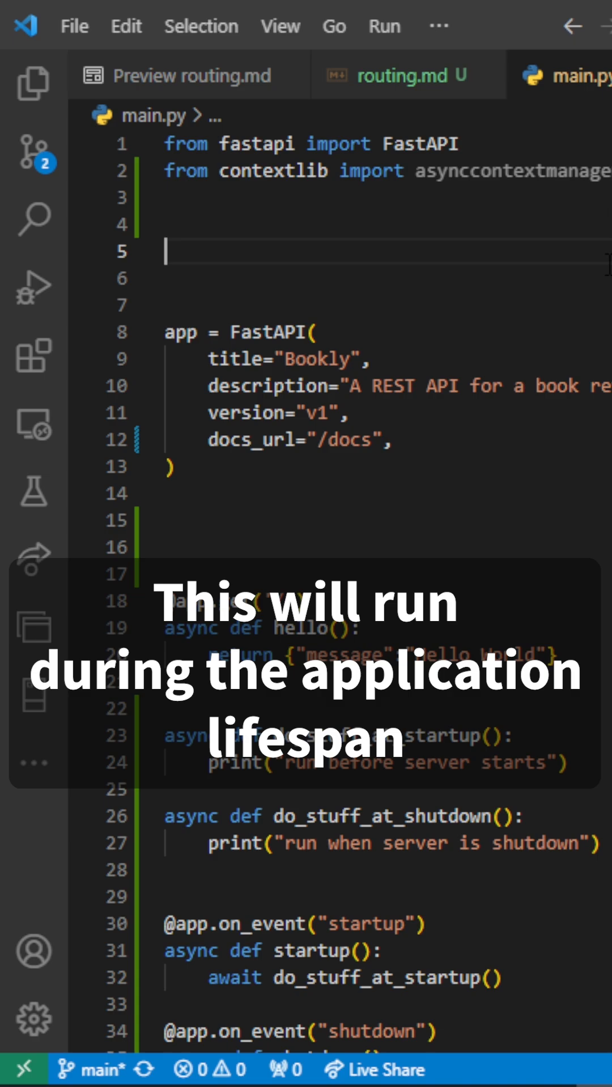
{"action": "type", "text": "@as"}
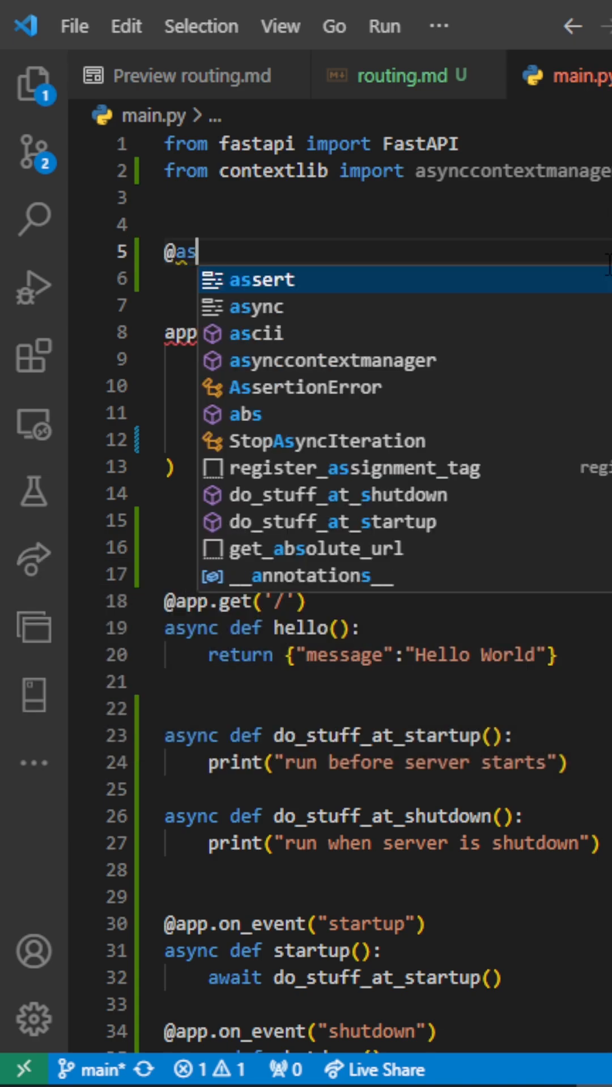
{"action": "type", "text": "ynccontextmanager"}
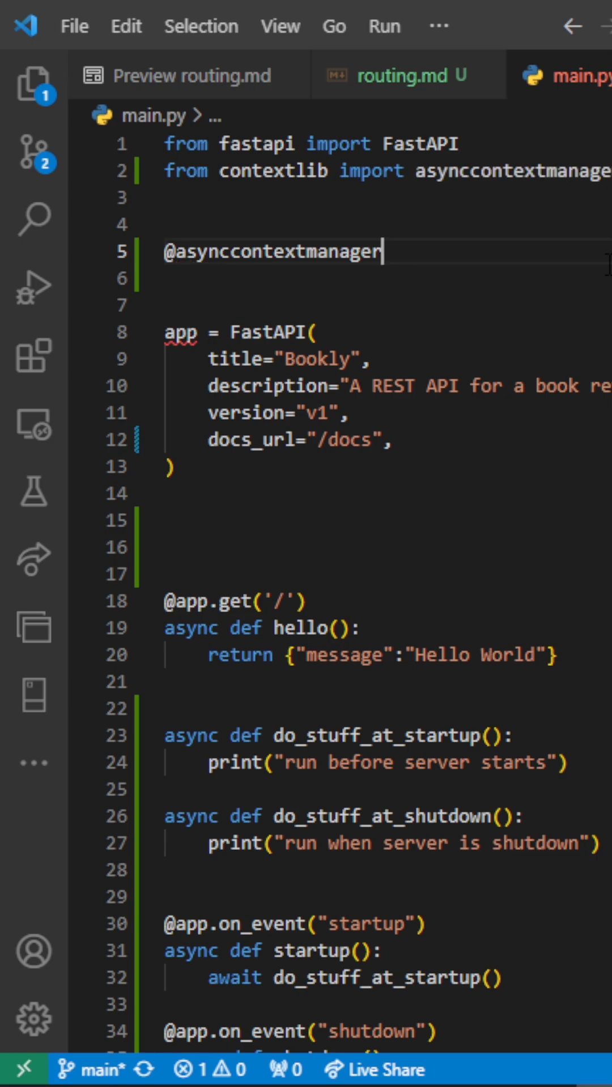
{"action": "type", "text": "async def lifespan(app:FastAPI):"}
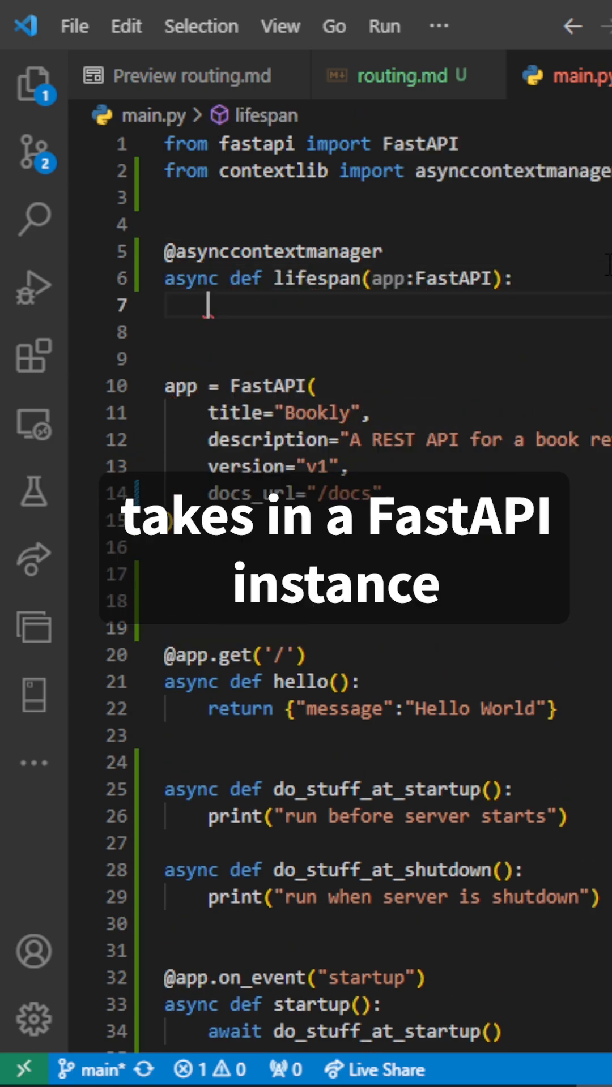
{"action": "type", "text": "print(\"startup\")"}
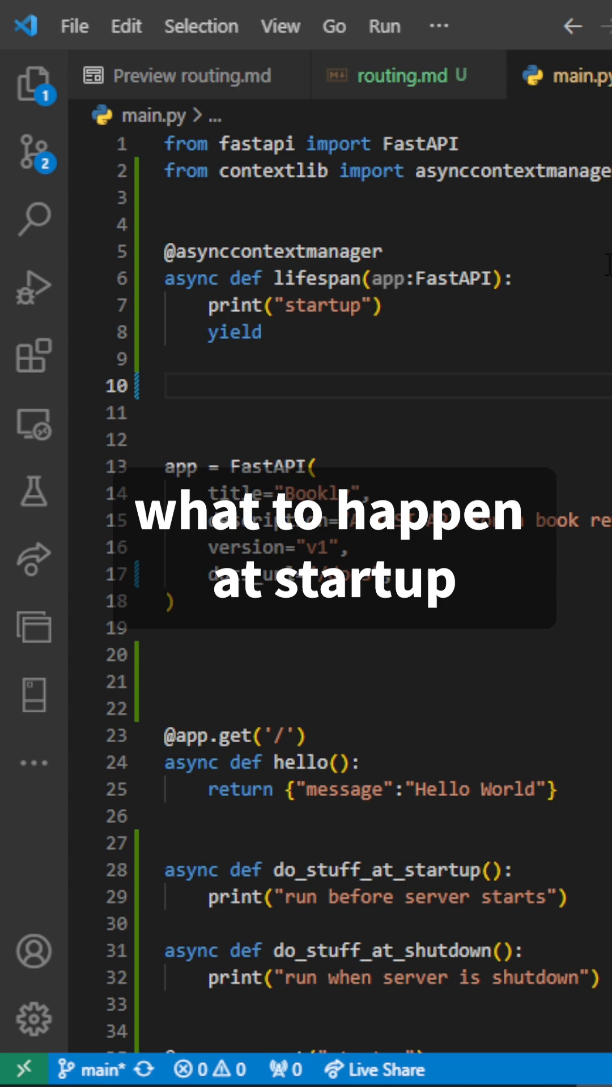
{"action": "type", "text": "print(\"shutdown\")"}
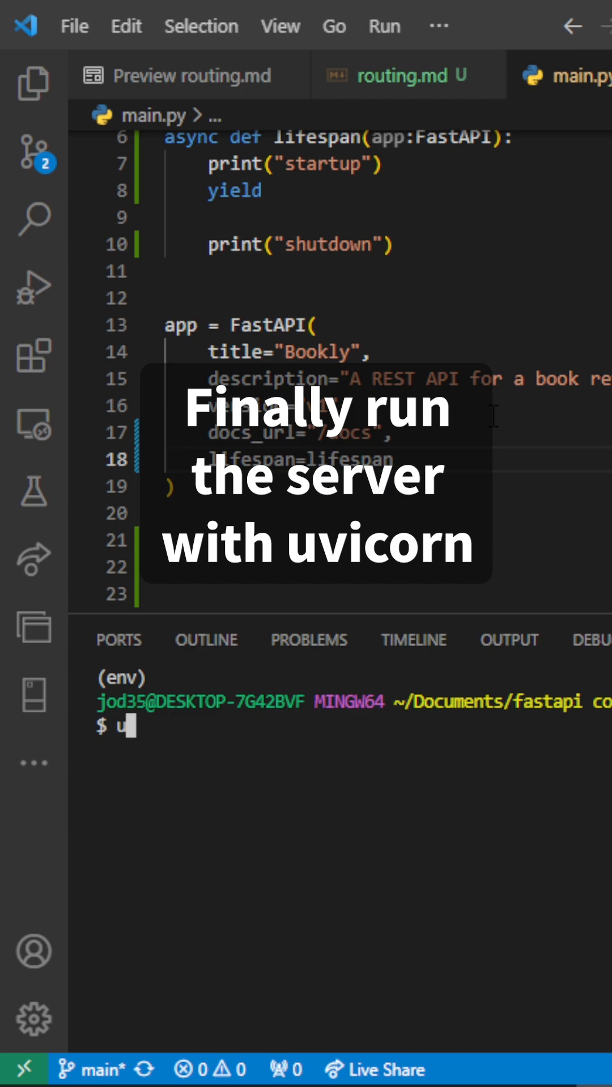
{"action": "type", "text": "vicorn main"}
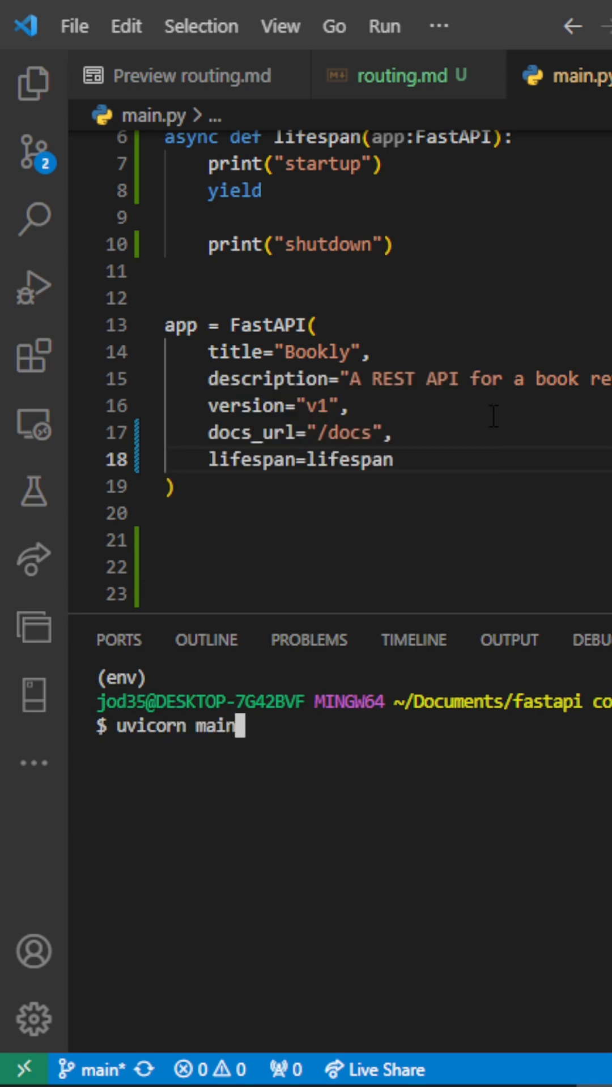
{"action": "type", "text": ":app --re"}
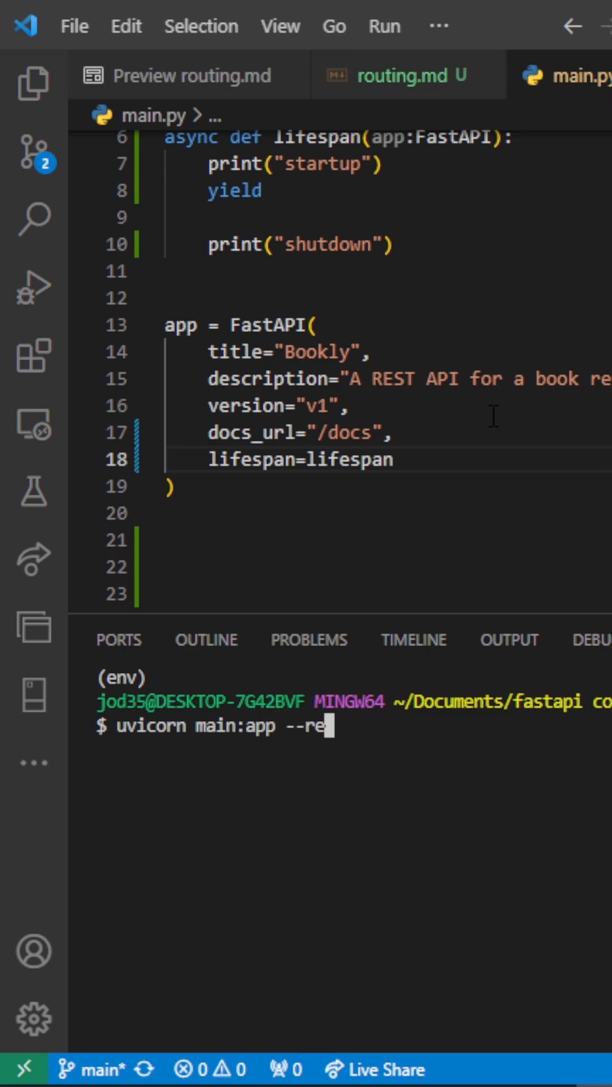